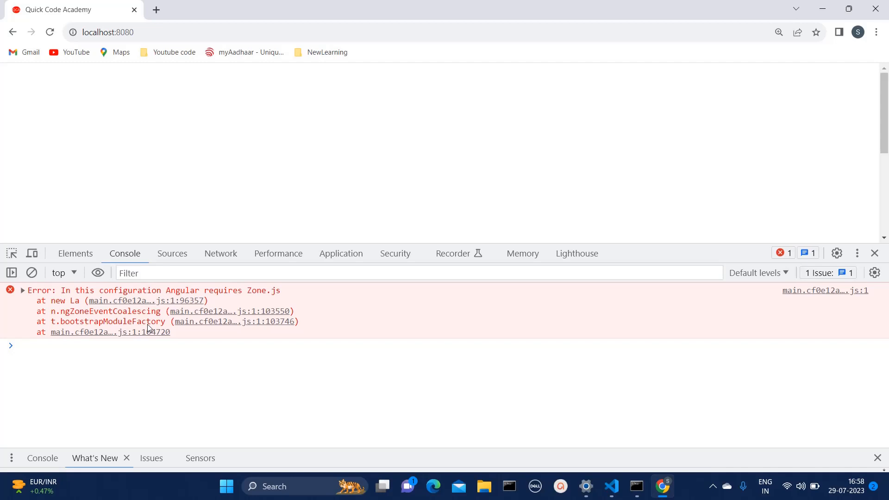
Switch from Chrome's 'Angular requires Zone.js' console error back to VS Code.
{"action": "left_click", "coordinate": [611, 487]}
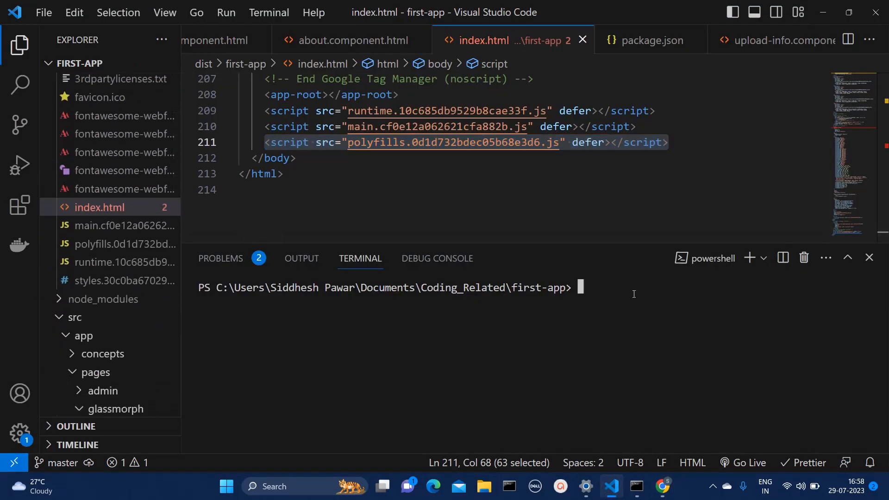
Clear the stray terminal text and open package.json through quick file search.
{"action": "type", "text": "NG"}
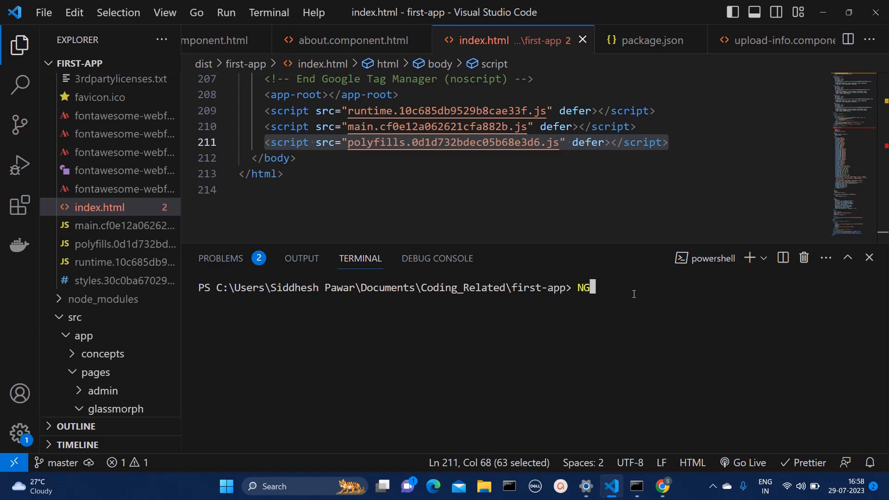
{"action": "key", "text": "Backspace"}
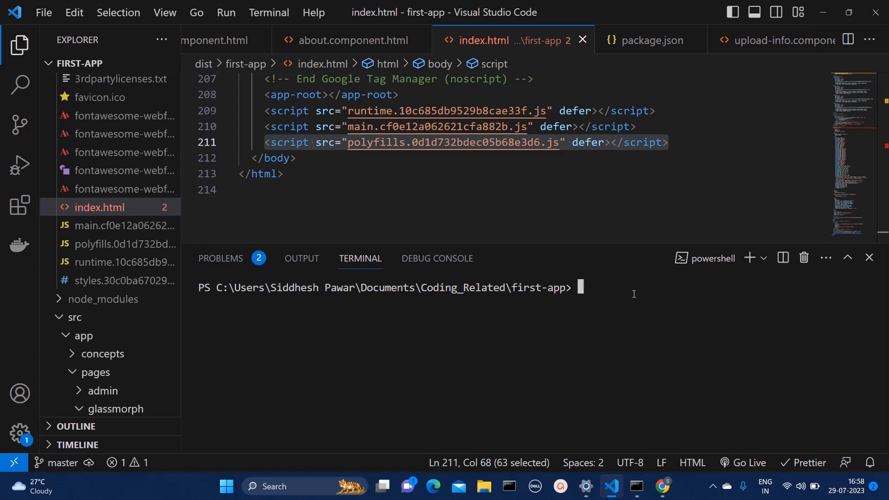
{"action": "left_click", "coordinate": [571, 190]}
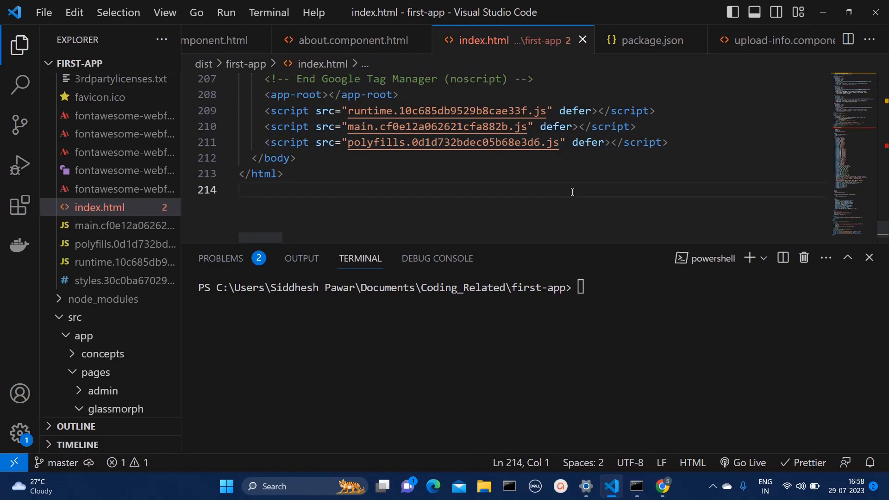
{"action": "type", "text": "PAC"}
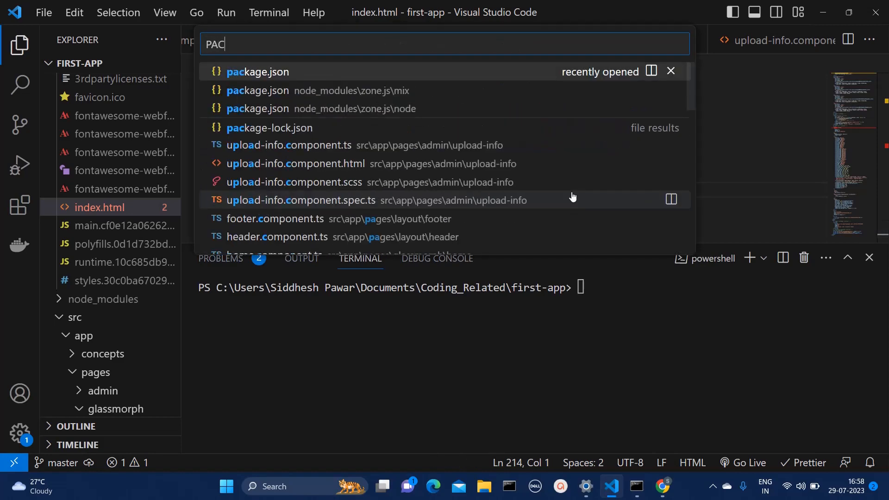
{"action": "type", "text": "K"}
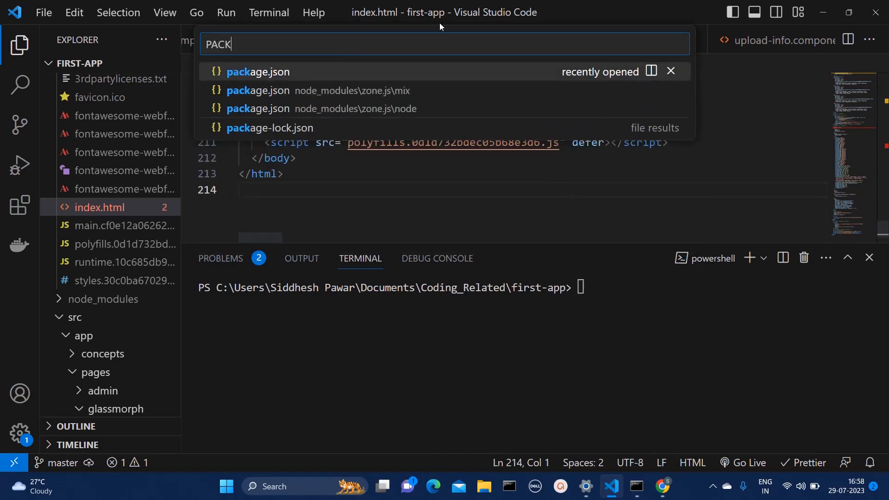
{"action": "left_click", "coordinate": [257, 71]}
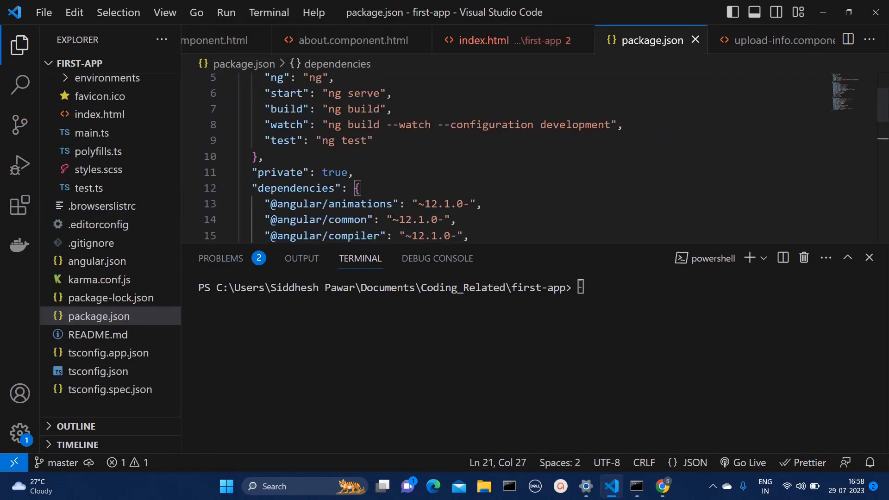
Type `npm run build` in the terminal without running it.
{"action": "type", "text": "n"}
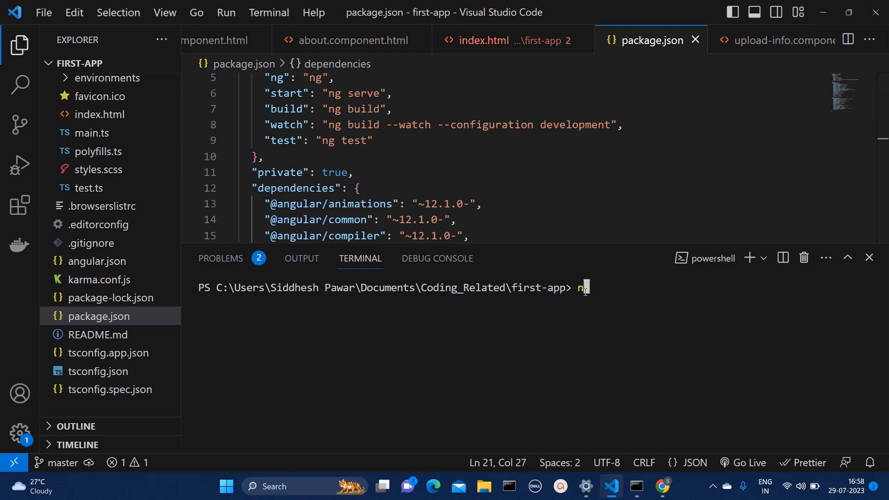
{"action": "type", "text": "pm run buil"}
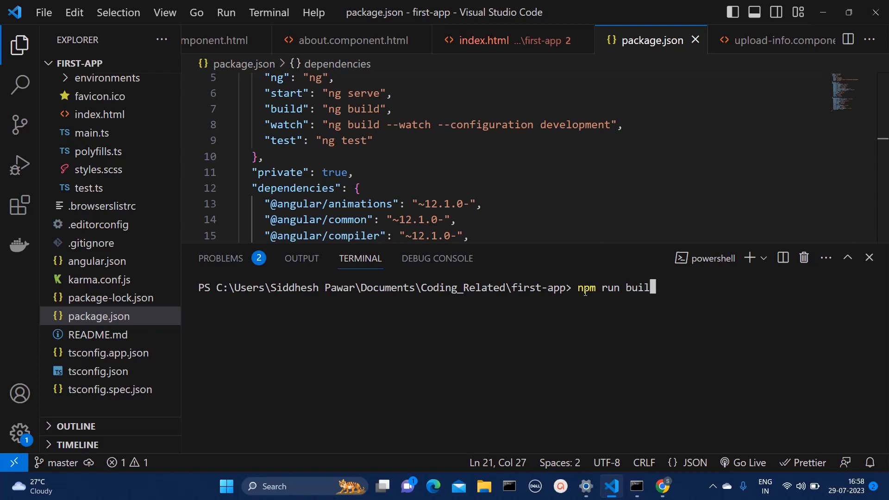
{"action": "type", "text": "d"}
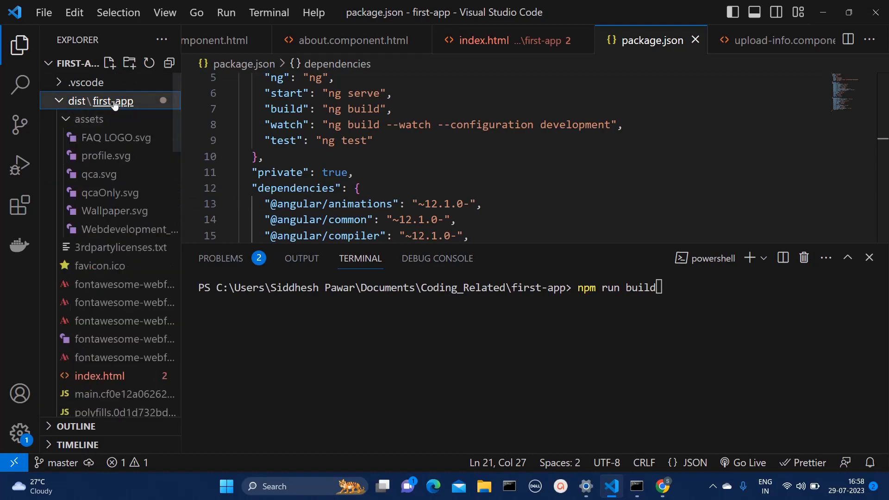
{"action": "mouse_move", "coordinate": [97, 235]}
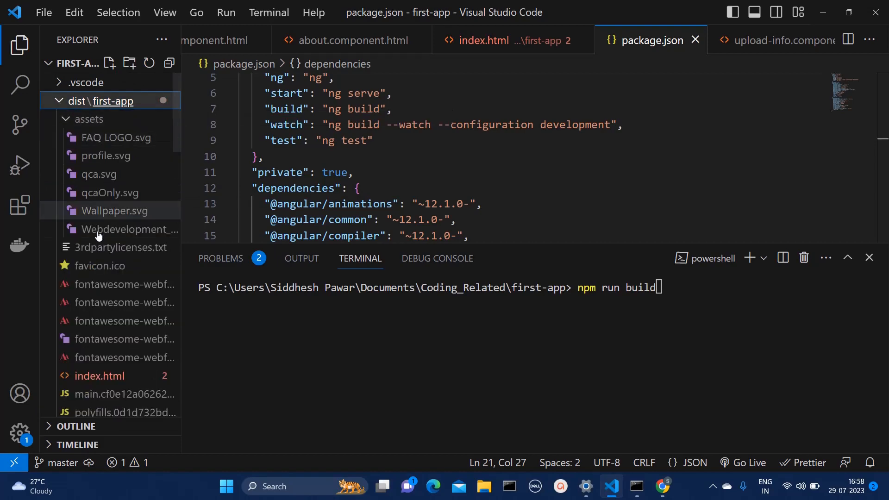
{"action": "scroll", "scroll_direction": "down", "scroll_amount": 3}
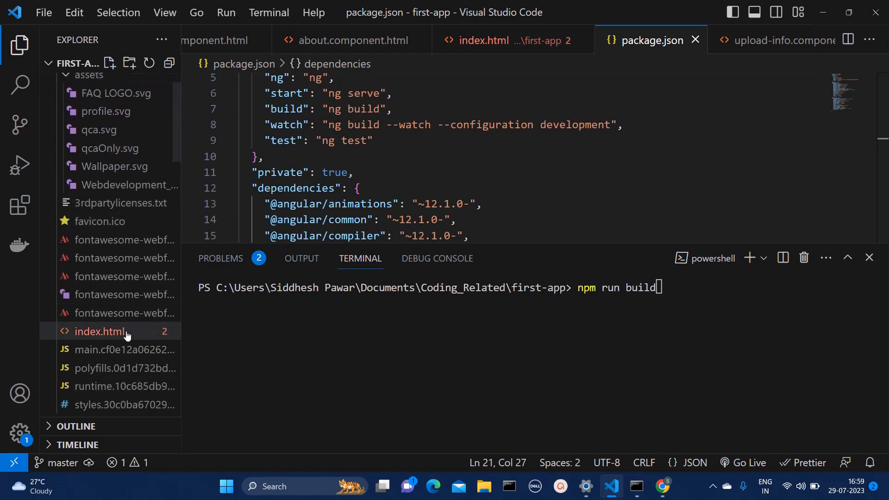
Open the built dist/first-app/index.html and briefly check the browser.
{"action": "left_click", "coordinate": [101, 331]}
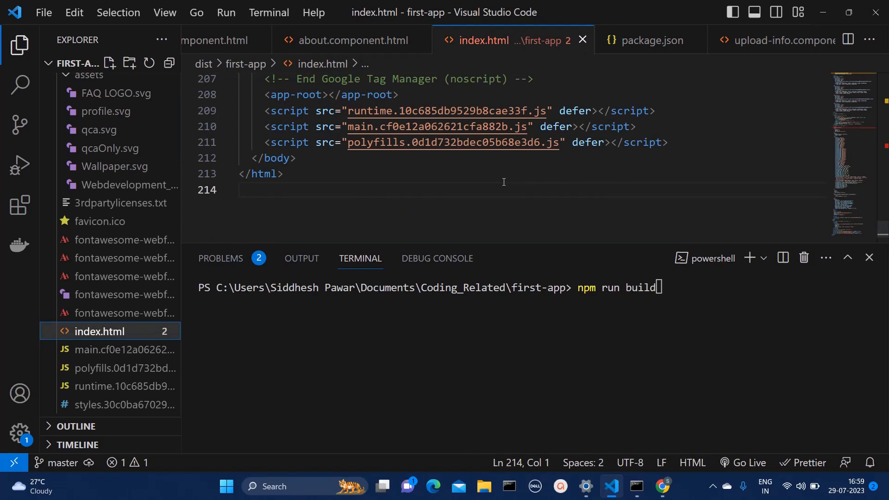
{"action": "mouse_move", "coordinate": [696, 139]}
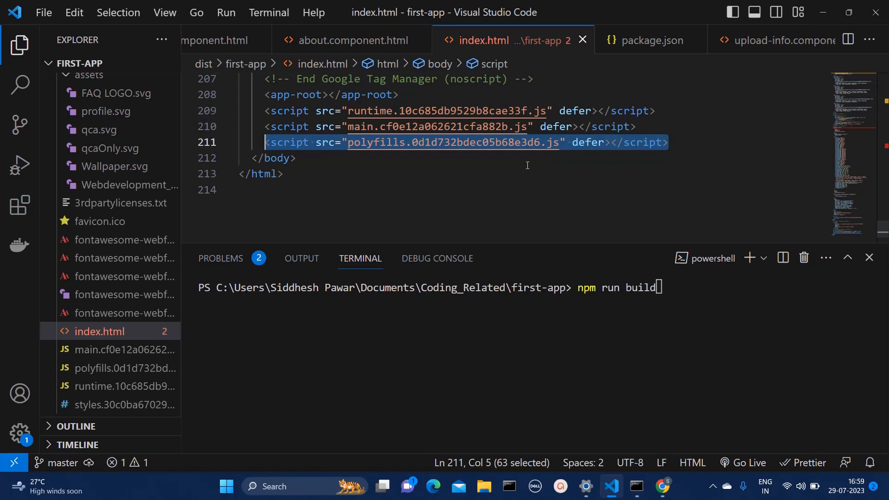
{"action": "left_click", "coordinate": [662, 487]}
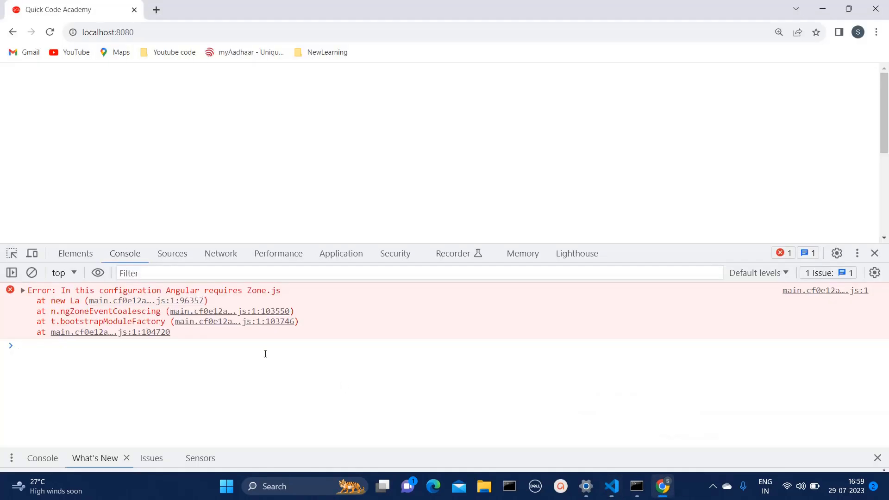
{"action": "mouse_move", "coordinate": [663, 486]}
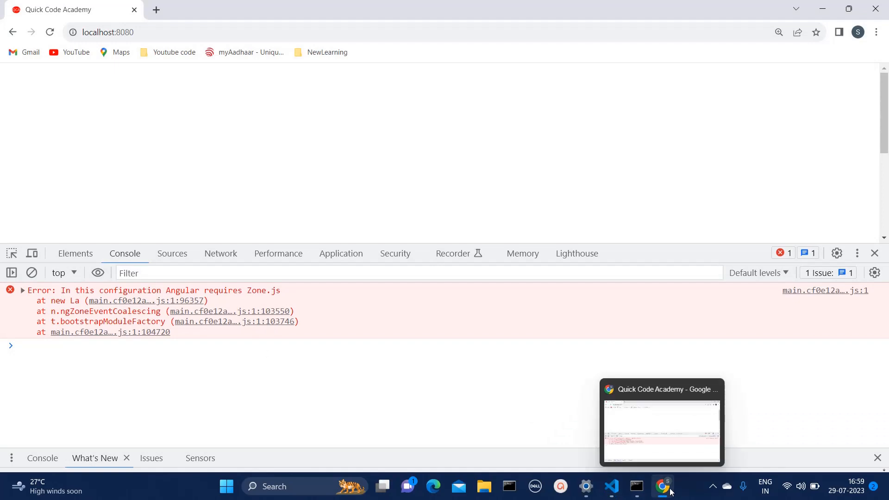
{"action": "left_click", "coordinate": [611, 486]}
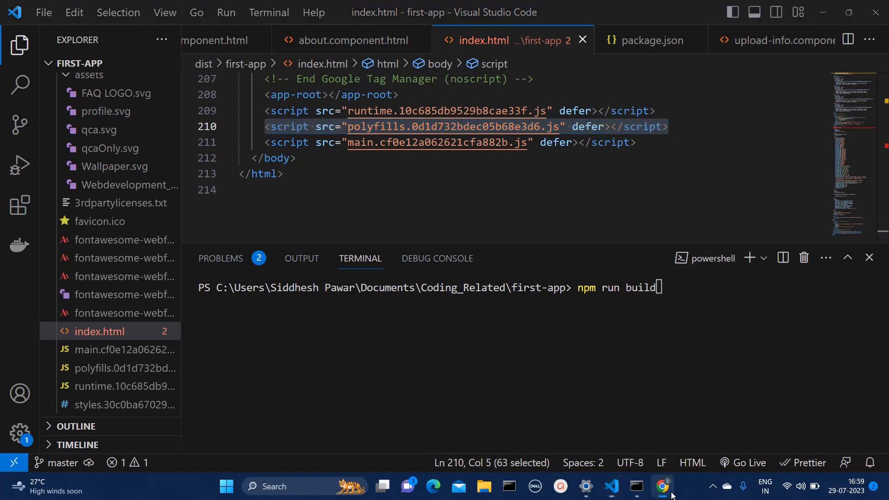
Reload the site in Chrome, then move the polyfills script line below main.
{"action": "left_click", "coordinate": [663, 486]}
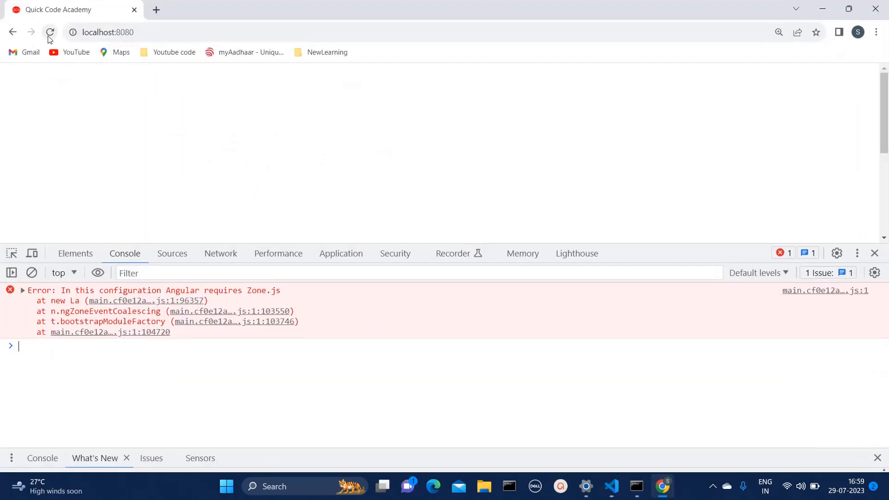
{"action": "left_click", "coordinate": [49, 33]}
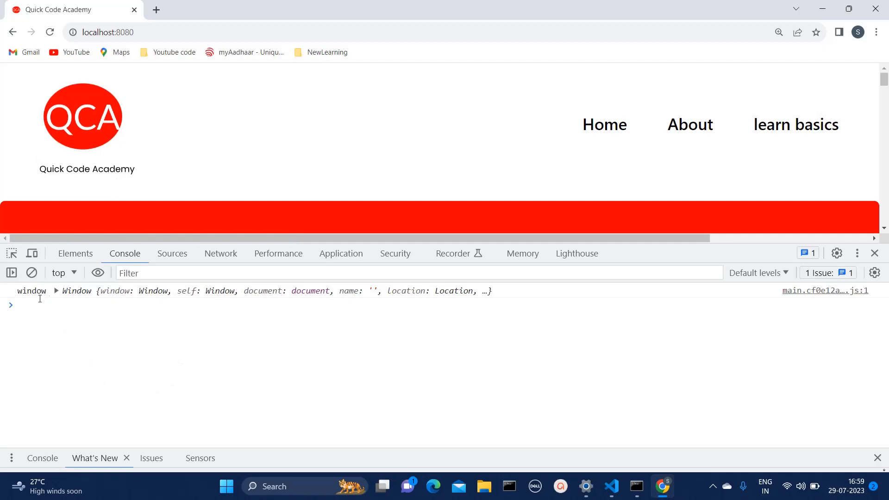
{"action": "left_click", "coordinate": [611, 487]}
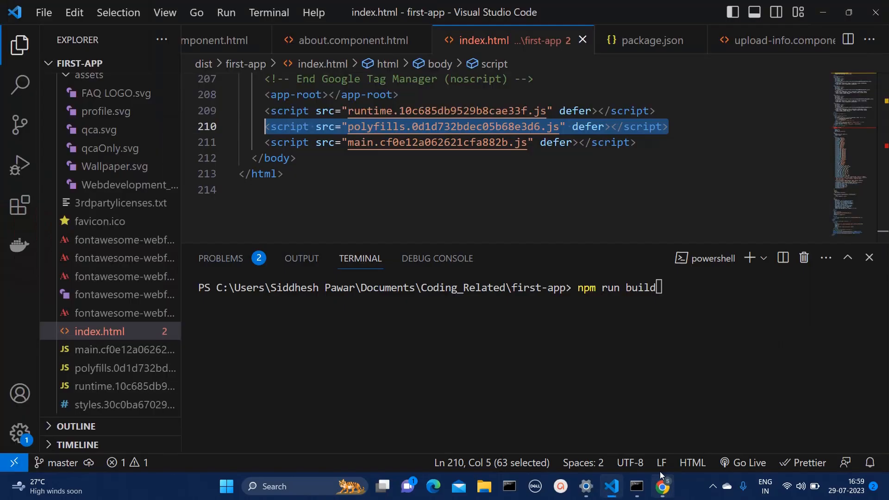
{"action": "mouse_move", "coordinate": [627, 198]}
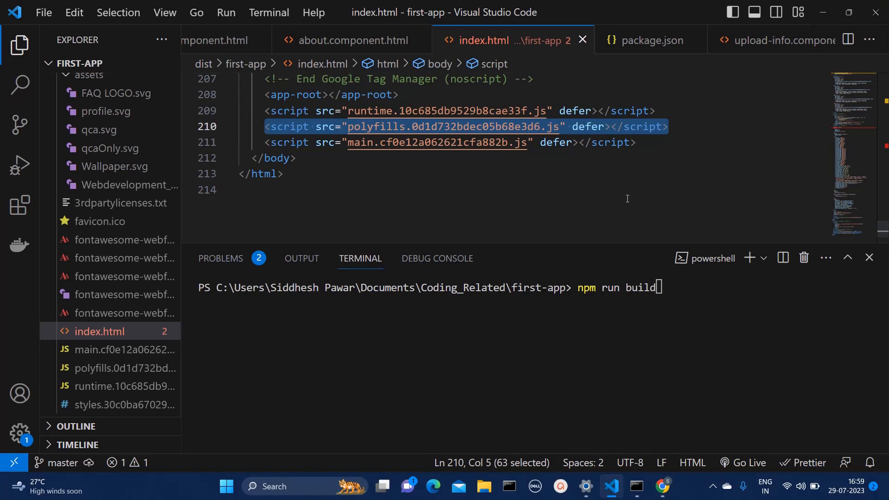
{"action": "key", "text": "alt+down"}
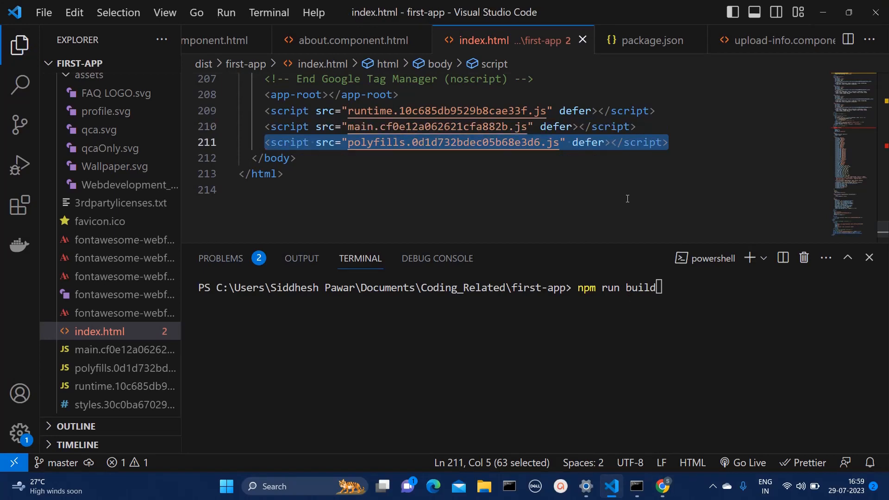
{"action": "mouse_move", "coordinate": [662, 485]}
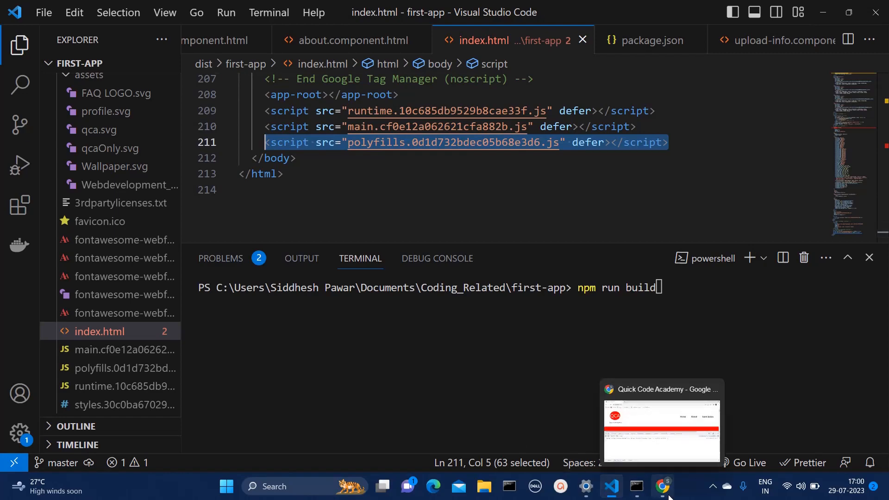
Reload localhost:8080 in Chrome, see the Zone.js error, and return to VS Code.
{"action": "left_click", "coordinate": [662, 428]}
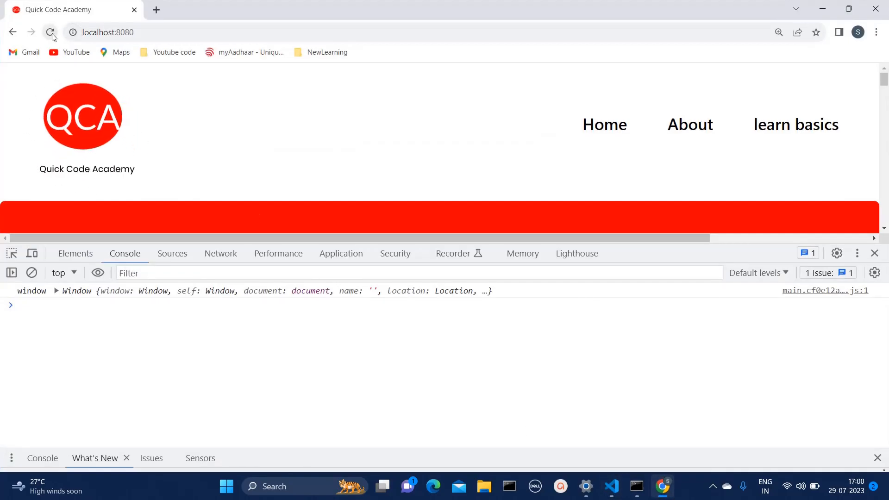
{"action": "left_click", "coordinate": [50, 32]}
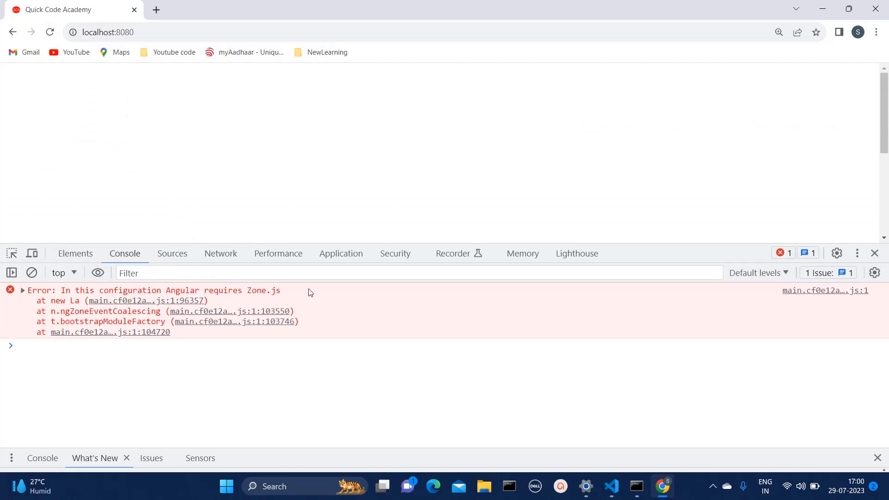
{"action": "left_click", "coordinate": [610, 486]}
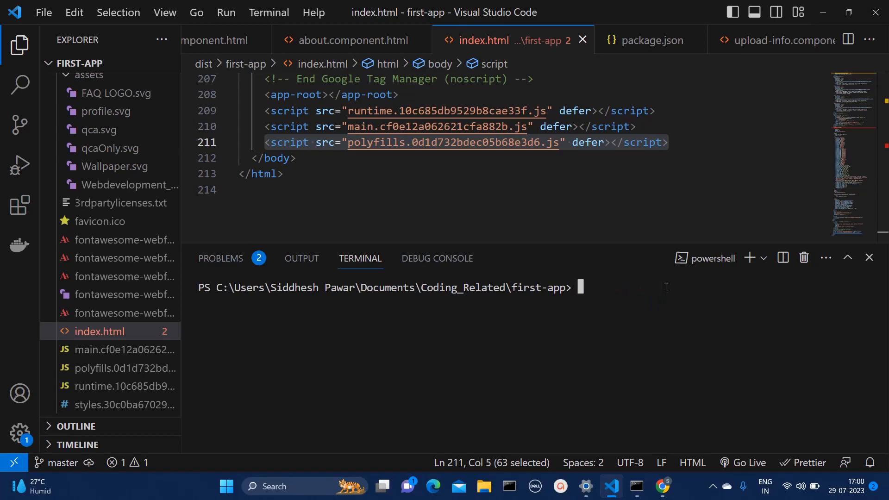
Open polyfills.ts to check its zone.js import, then open src/main.ts.
{"action": "key", "text": "ctrl+p"}
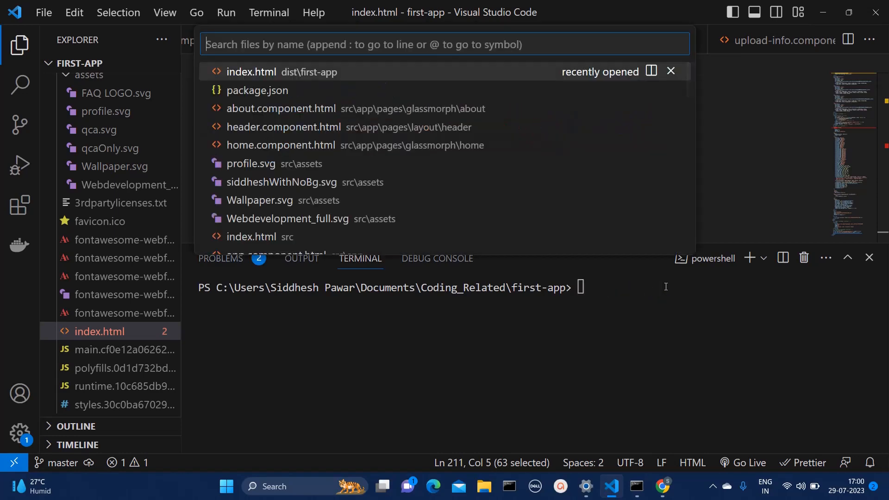
{"action": "type", "text": "poll"}
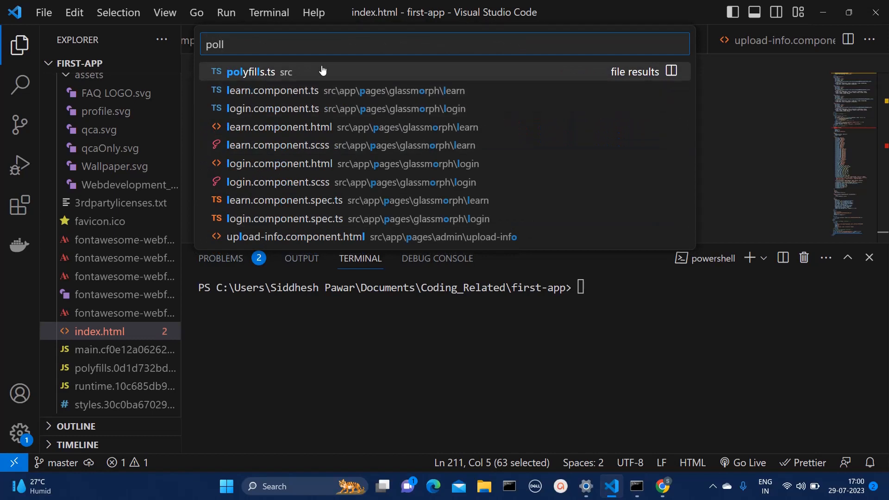
{"action": "left_click", "coordinate": [253, 71]}
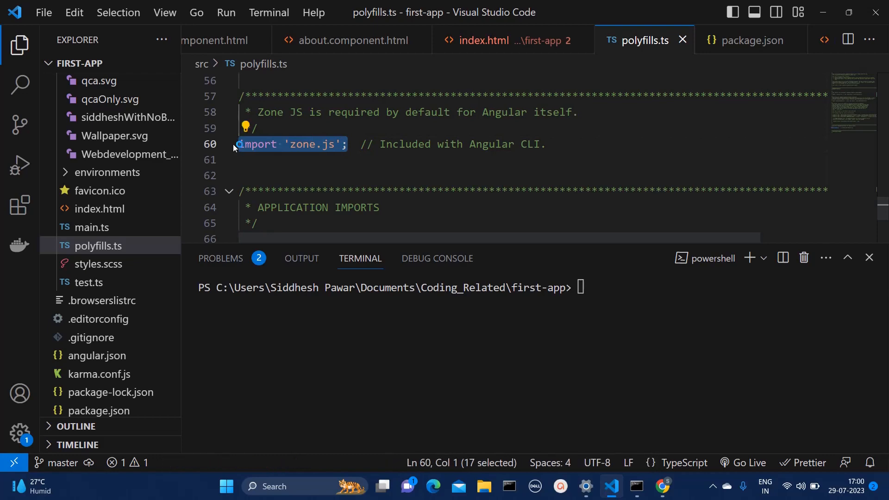
{"action": "key", "text": "Ctrl+P"}
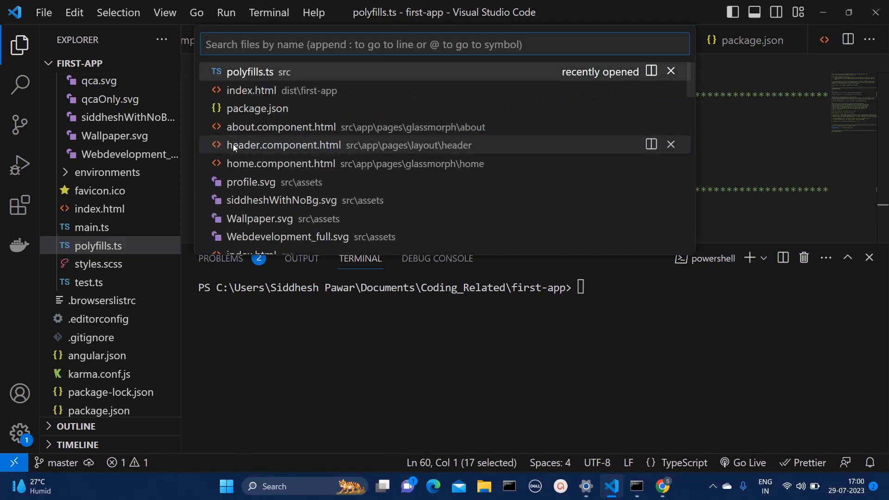
{"action": "type", "text": "main"}
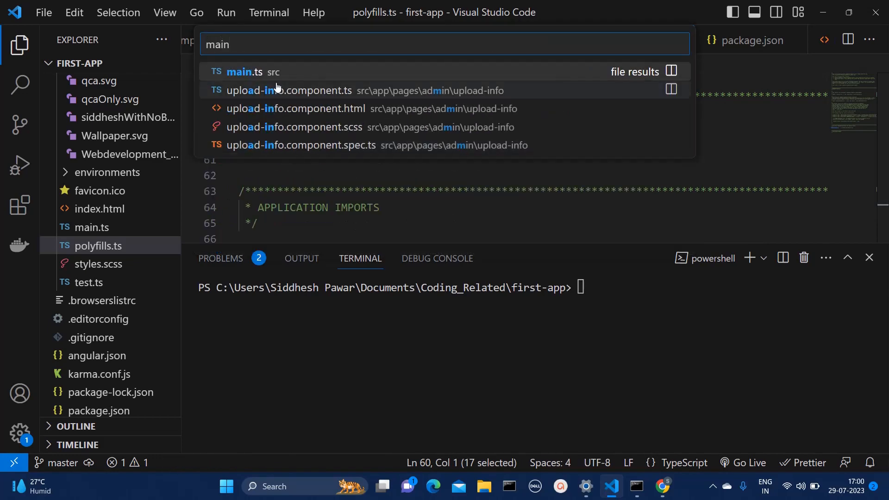
{"action": "left_click", "coordinate": [242, 71]}
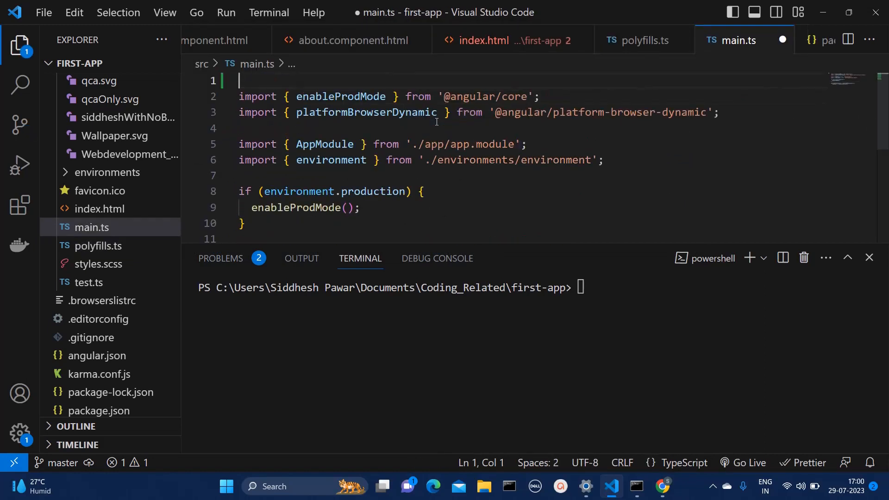
Add `import 'zone.js';` to main.ts, run `npm run build`, and check index.html's script order.
{"action": "type", "text": "import 'zone.js';"}
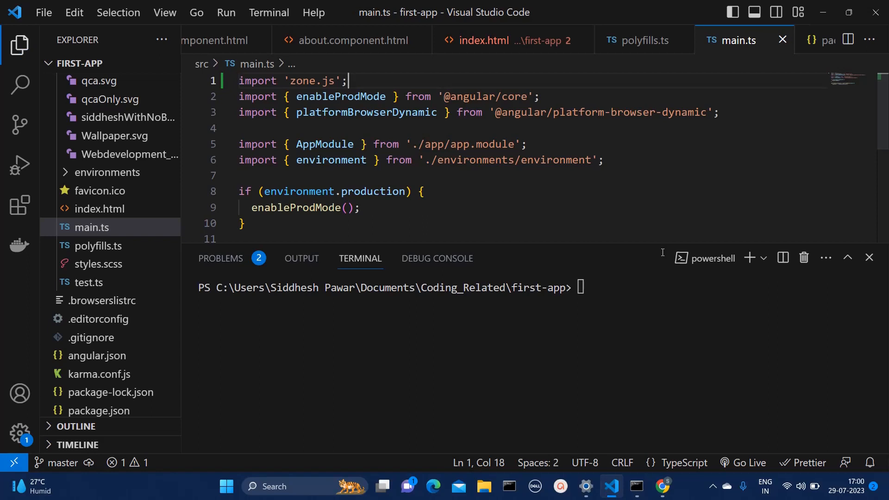
{"action": "type", "text": "npm"}
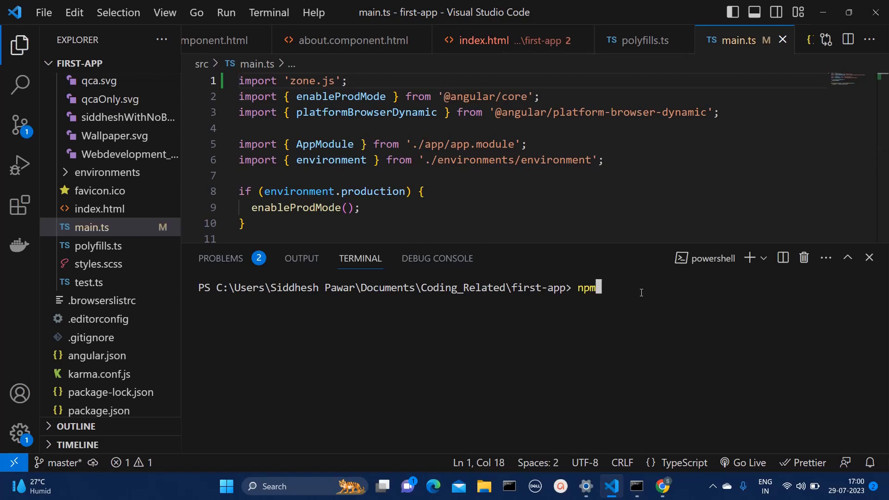
{"action": "type", "text": "run build"}
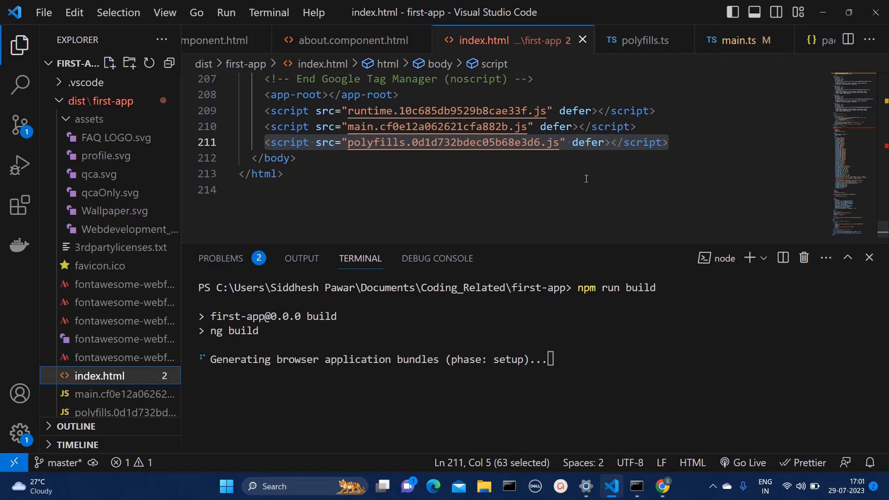
{"action": "mouse_move", "coordinate": [522, 375]}
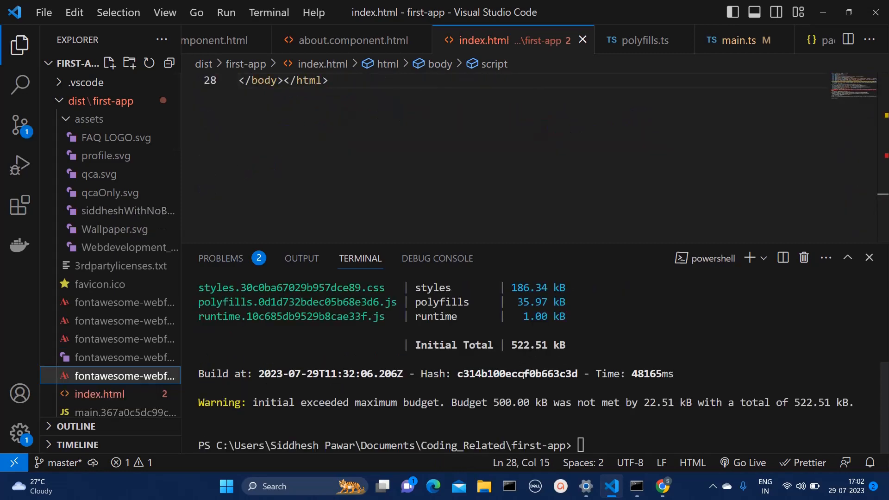
{"action": "scroll", "scroll_direction": "up", "scroll_amount": 3}
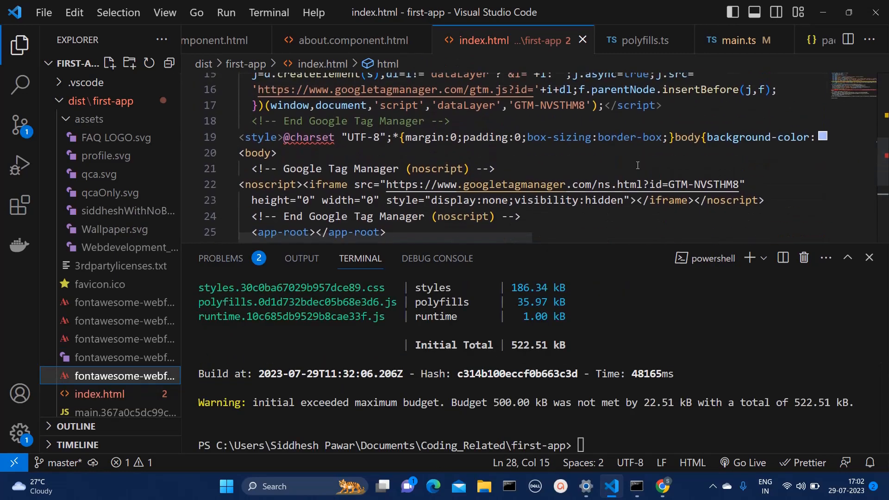
{"action": "scroll", "scroll_direction": "down", "scroll_amount": 3}
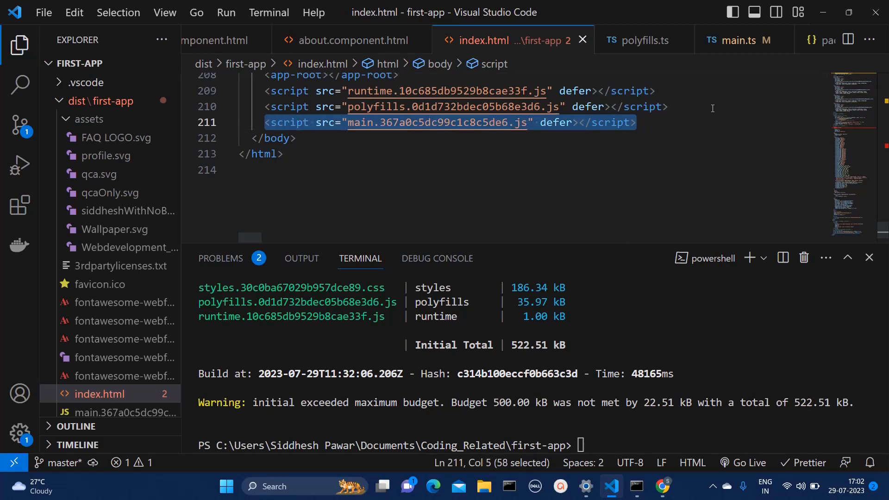
Switch to Chrome and reload localhost:8080 to load the rebuilt app.
{"action": "left_click", "coordinate": [662, 486]}
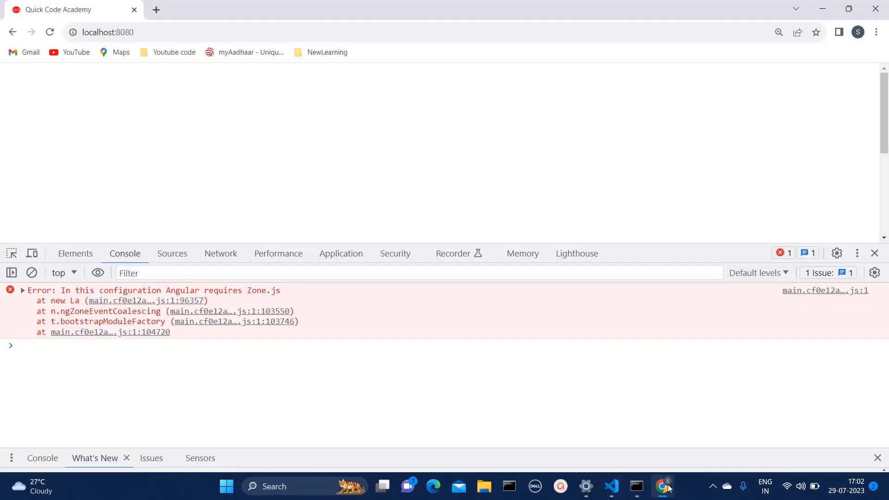
{"action": "left_click", "coordinate": [49, 32]}
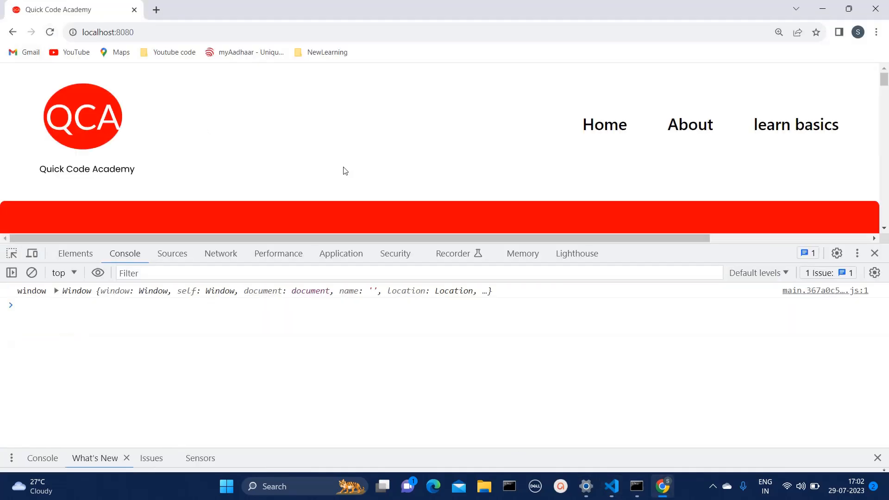
{"action": "mouse_move", "coordinate": [136, 347]}
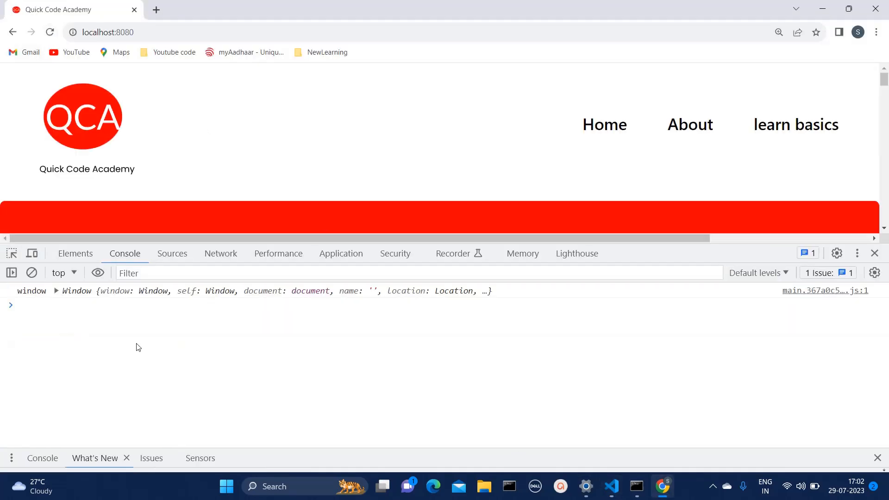